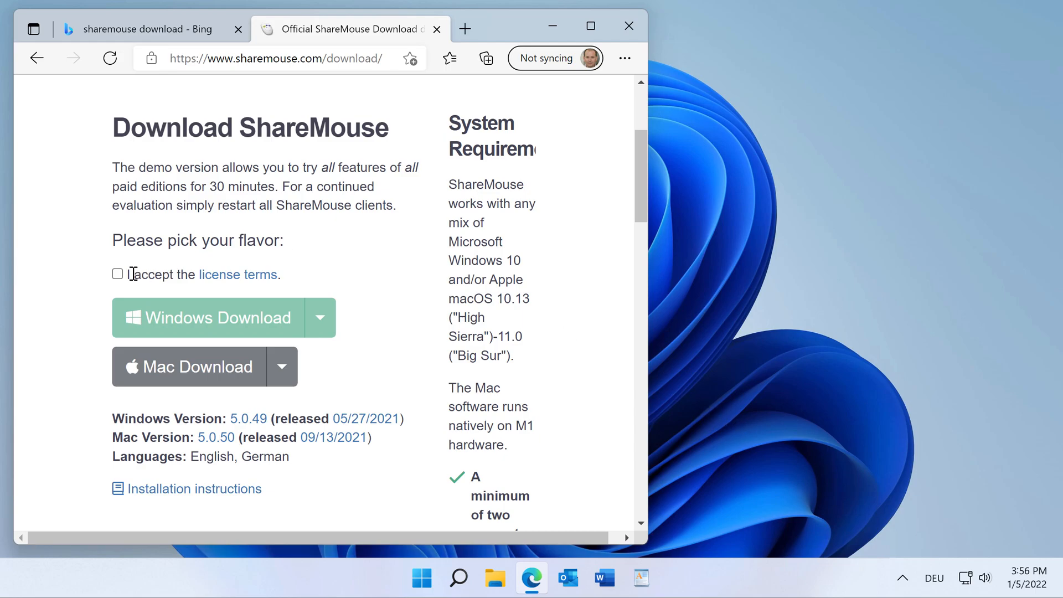
Accept the license terms and download the Windows Portable Edition, then open ShareMouse_USB.zip
{"action": "left_click", "coordinate": [117, 275]}
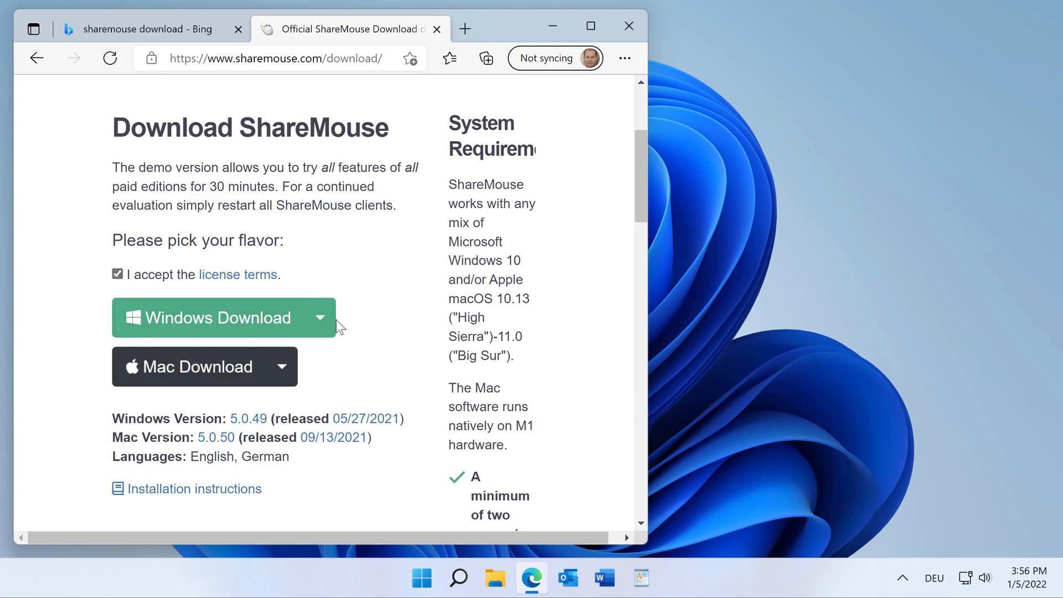
{"action": "left_click", "coordinate": [321, 318]}
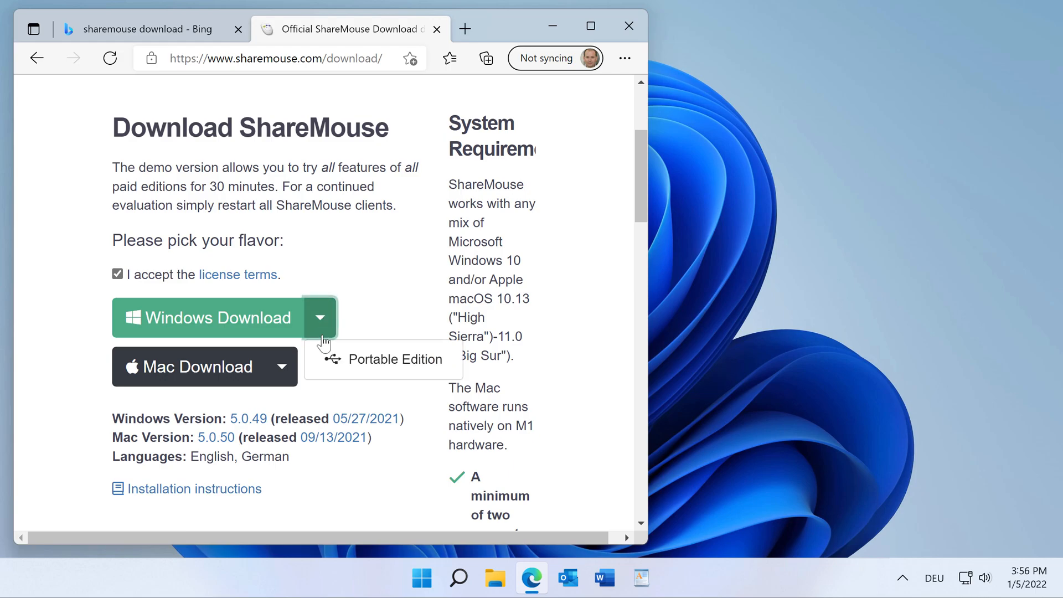
{"action": "left_click", "coordinate": [394, 359]}
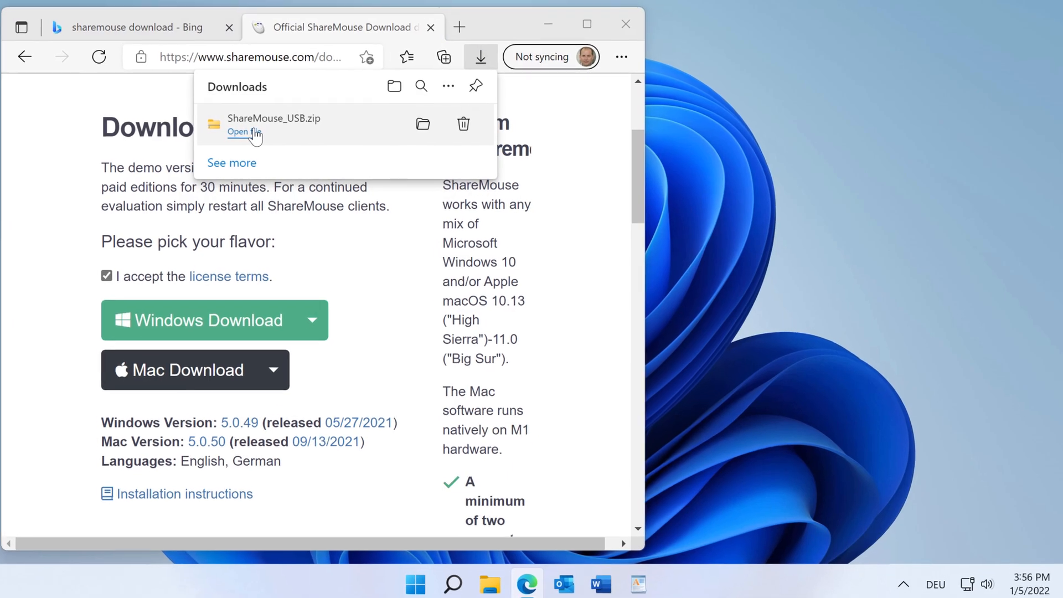
{"action": "left_click", "coordinate": [239, 131]}
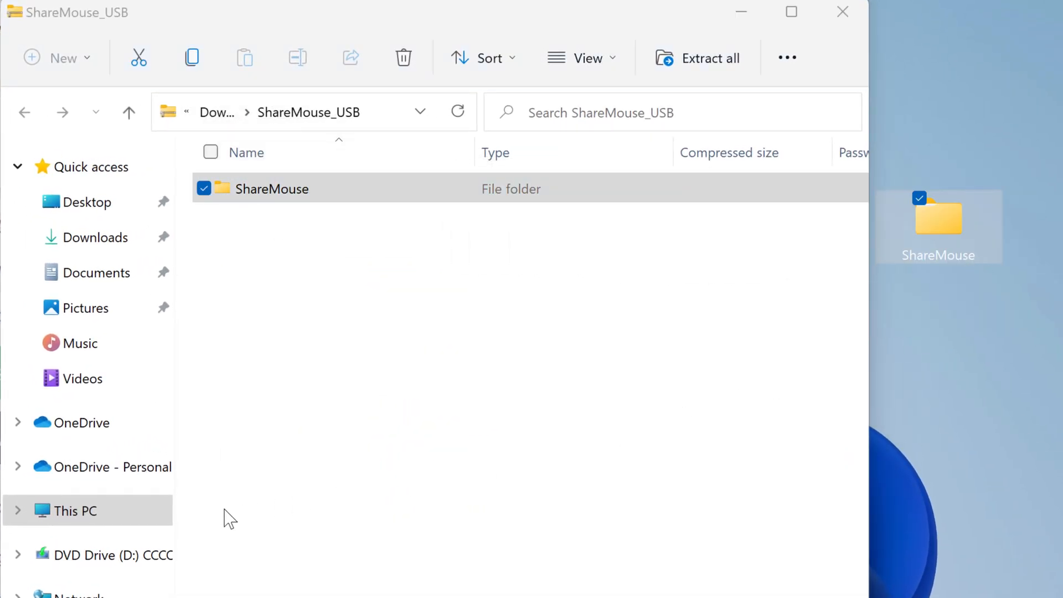
Navigate to This PC and show the contents of Local Disk (C:)
{"action": "left_click", "coordinate": [73, 512]}
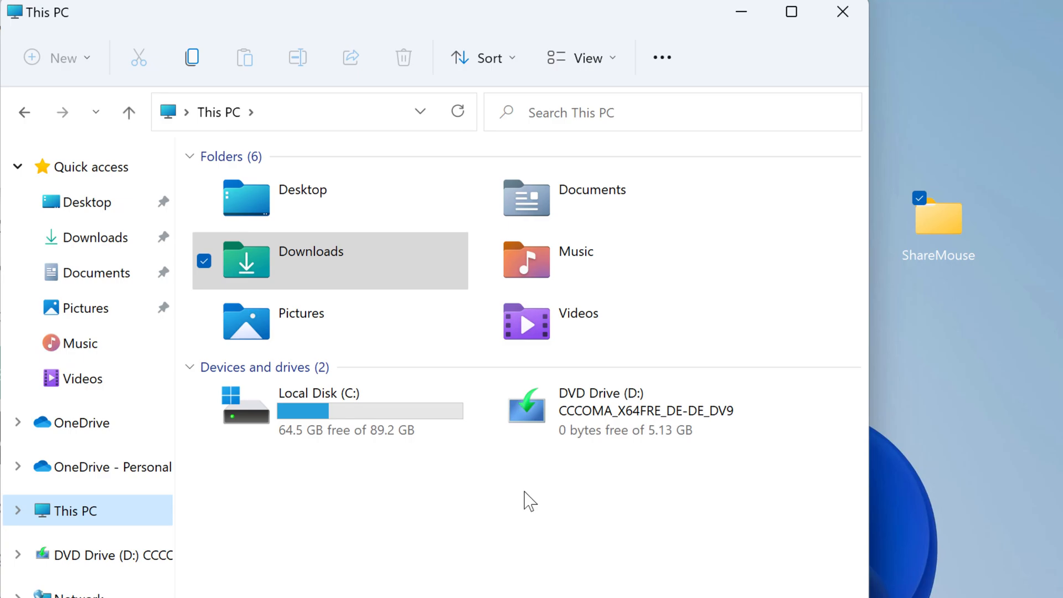
{"action": "left_click", "coordinate": [355, 423]}
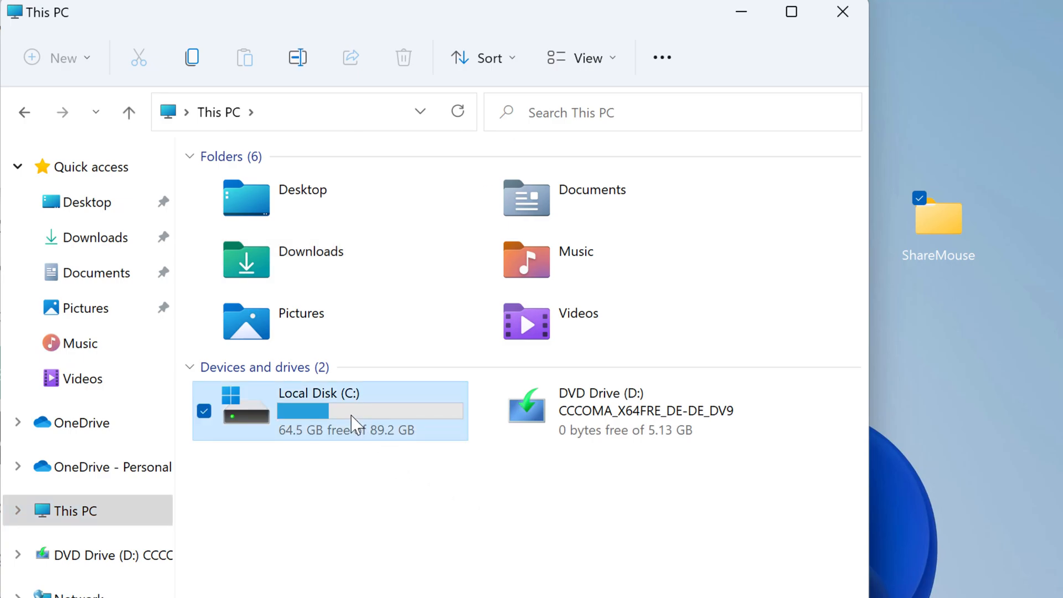
{"action": "double_click", "coordinate": [319, 394]}
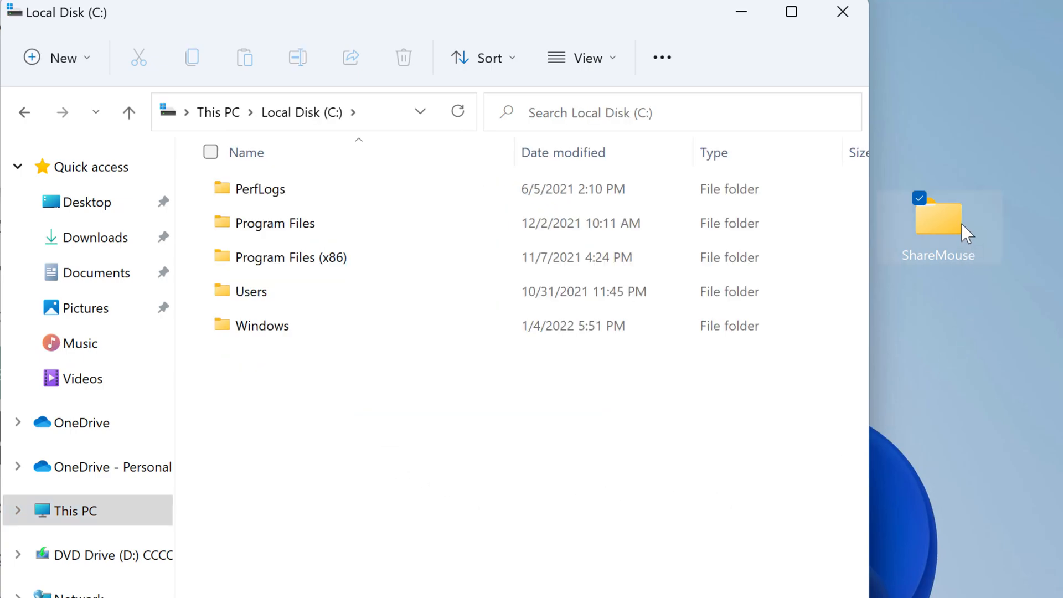
Drag the ShareMouse folder onto C:, then launch ShareMouse in portable mode from Start, allowing sharemouse.exe to run
{"action": "left_click_drag", "start_coordinate": [938, 224], "coordinate": [367, 393]}
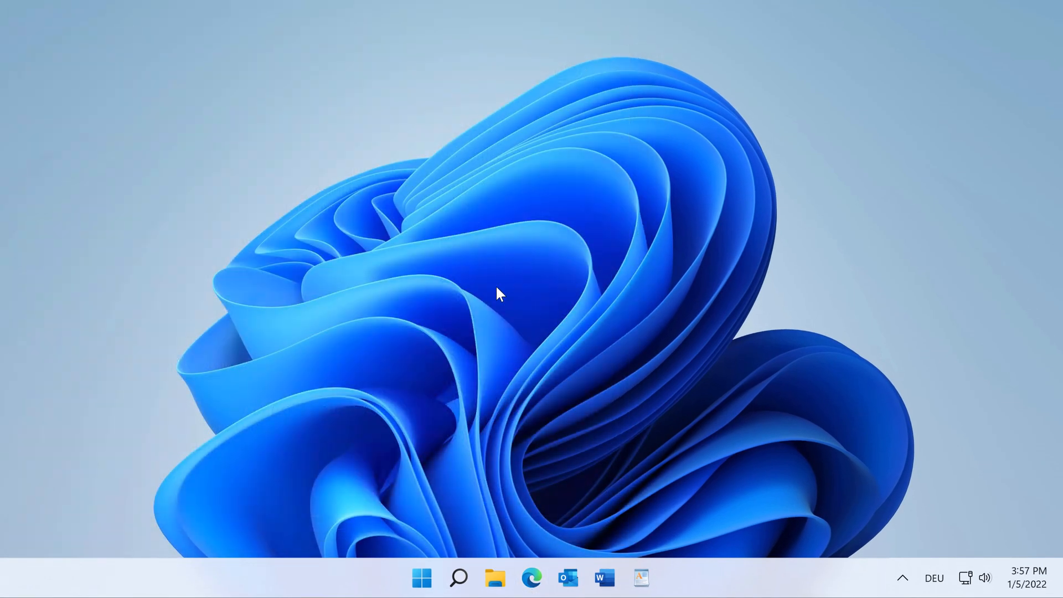
{"action": "left_click", "coordinate": [433, 578]}
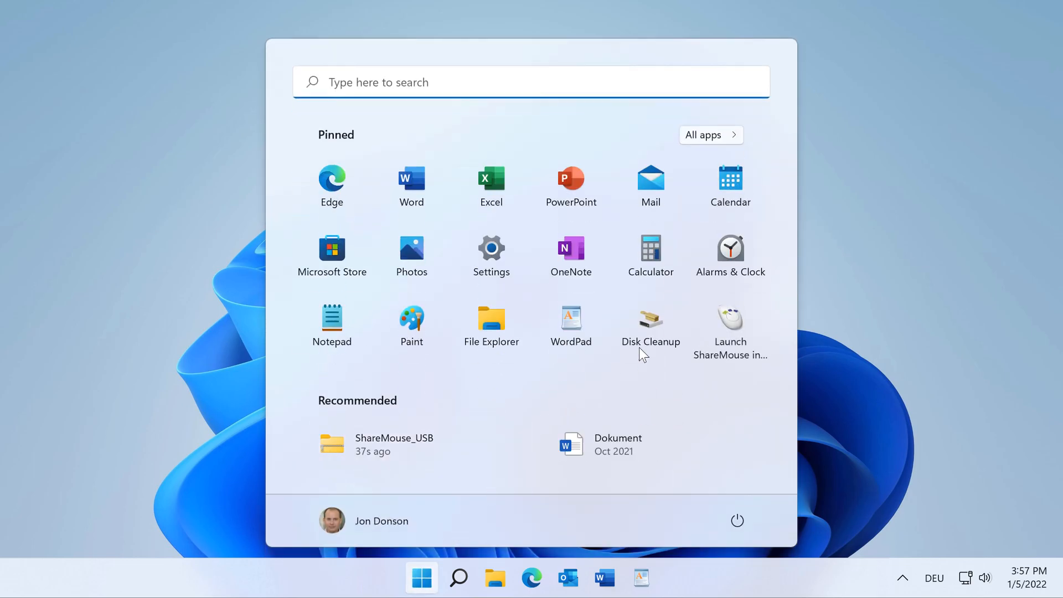
{"action": "mouse_move", "coordinate": [740, 332]}
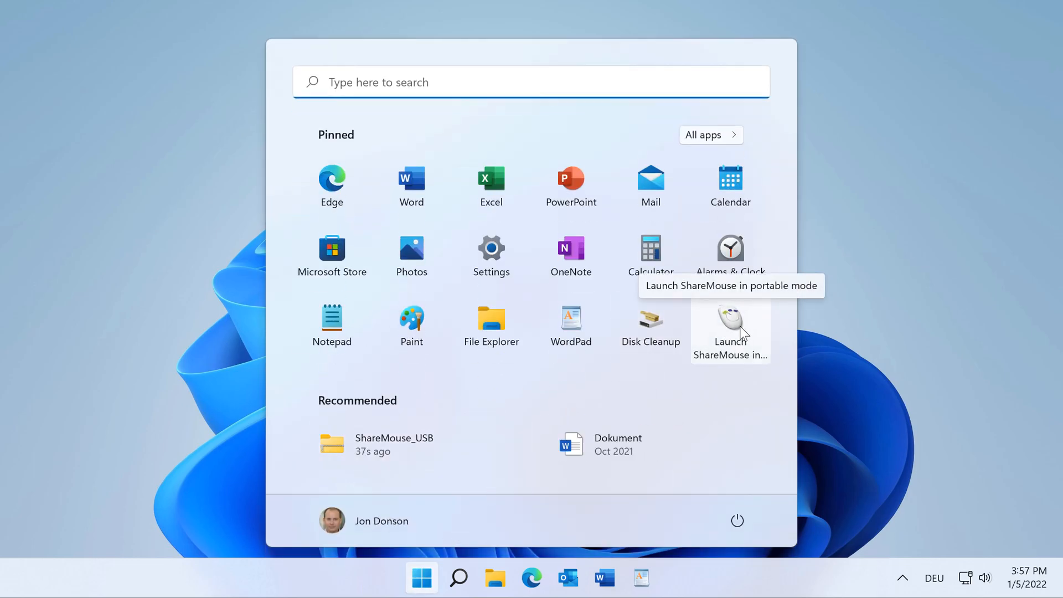
{"action": "left_click", "coordinate": [731, 326]}
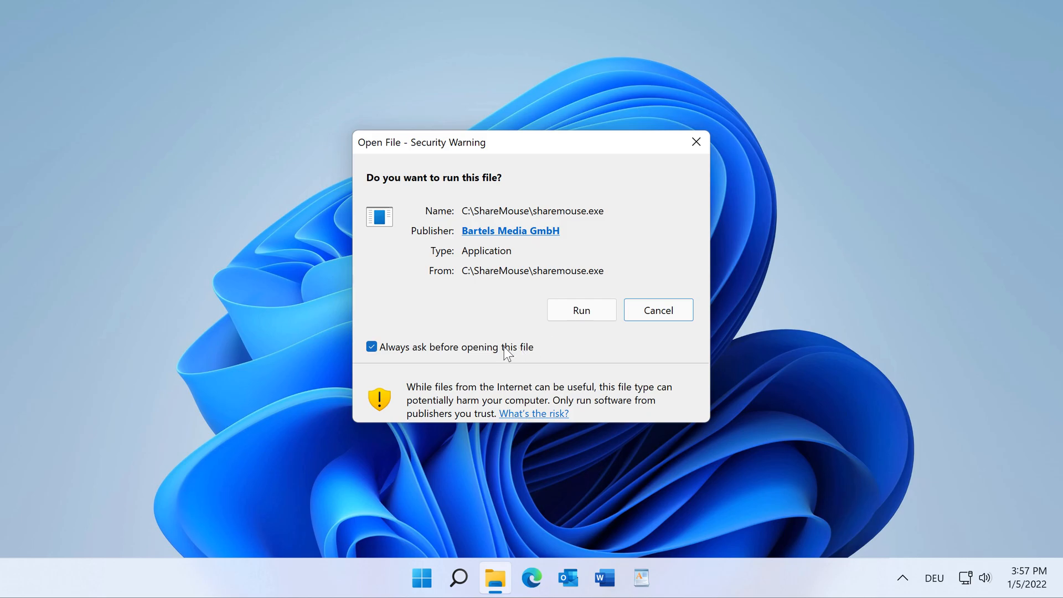
{"action": "left_click", "coordinate": [582, 310]}
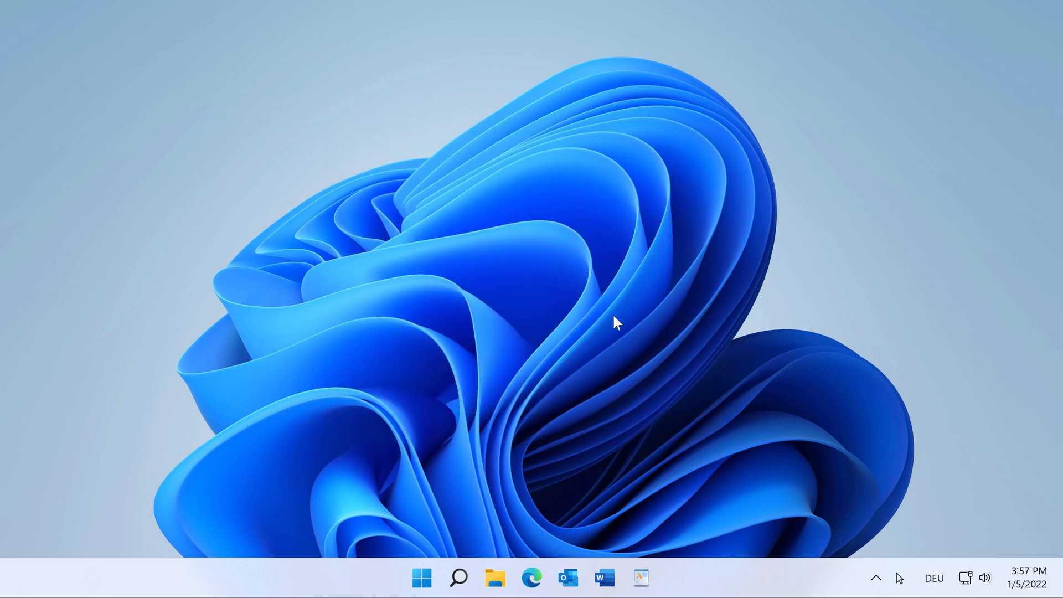